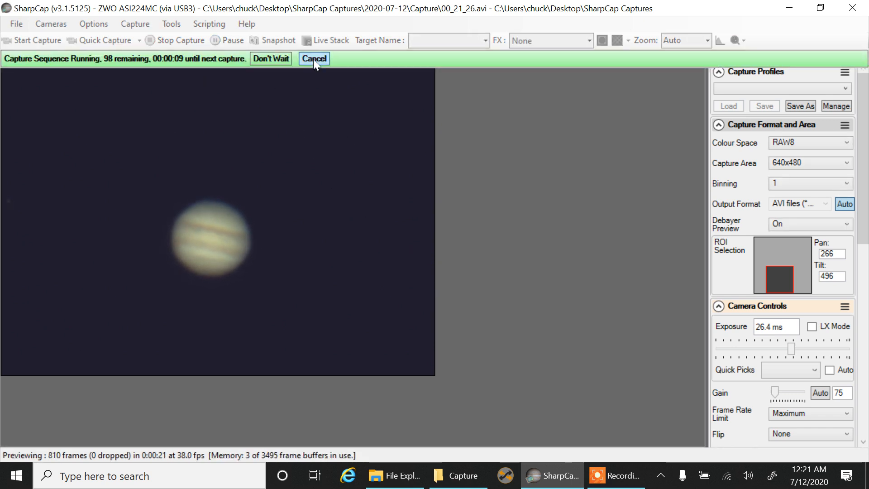
Step: Cancel the running sequence and start a new one: 99 captures, 20 s each, 10 s apart
left_click(313, 58)
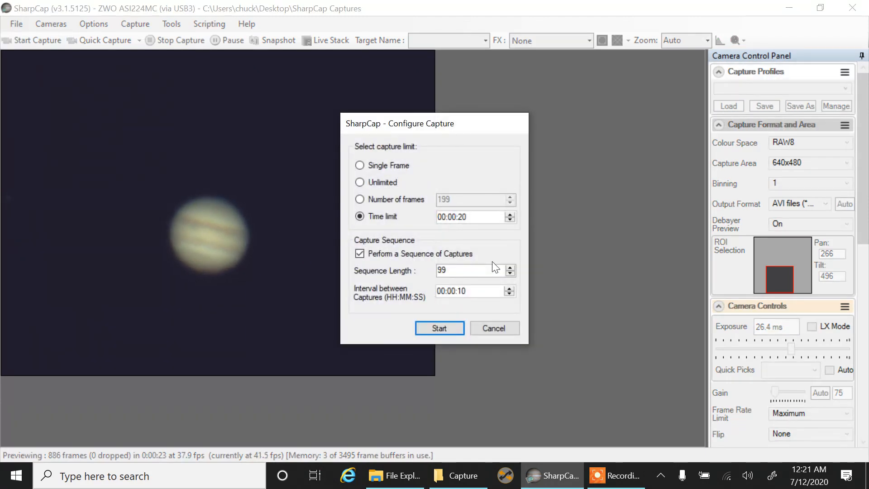
mouse_move(492, 224)
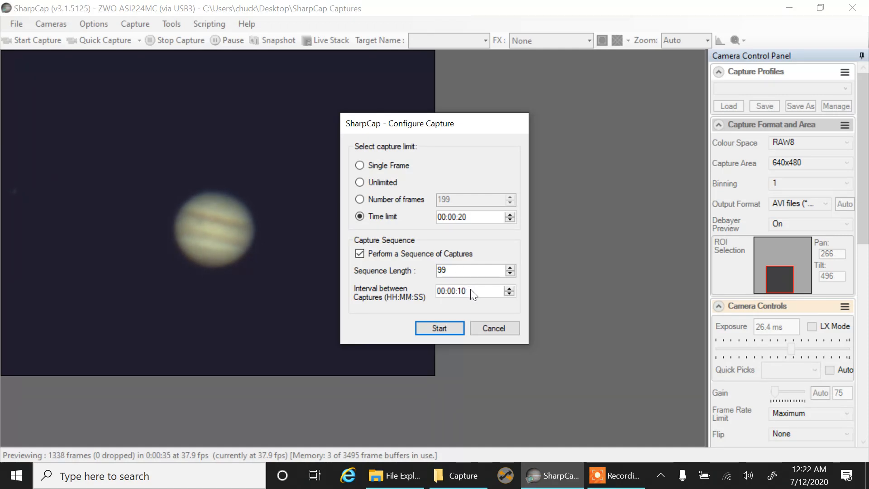
mouse_move(463, 307)
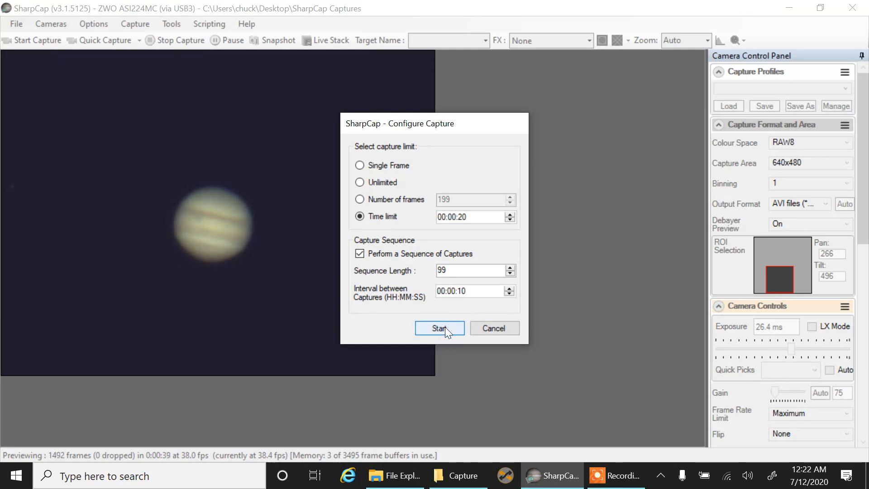
left_click(439, 328)
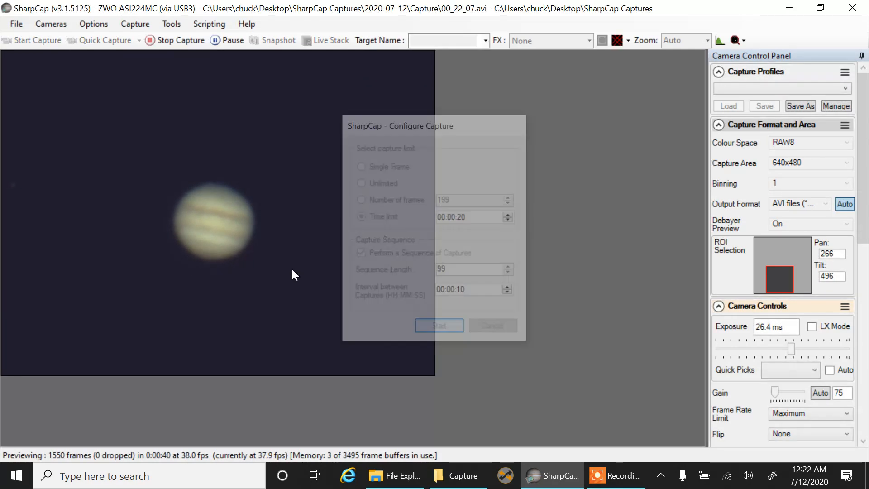
Step: Let the first 20-second capture finish and shift the ROI so the second AVI capture records
left_click(438, 325)
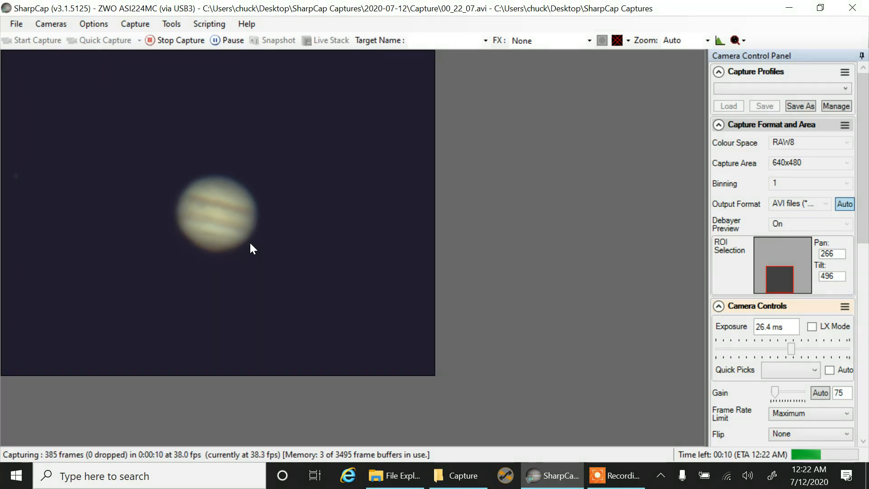
mouse_move(248, 220)
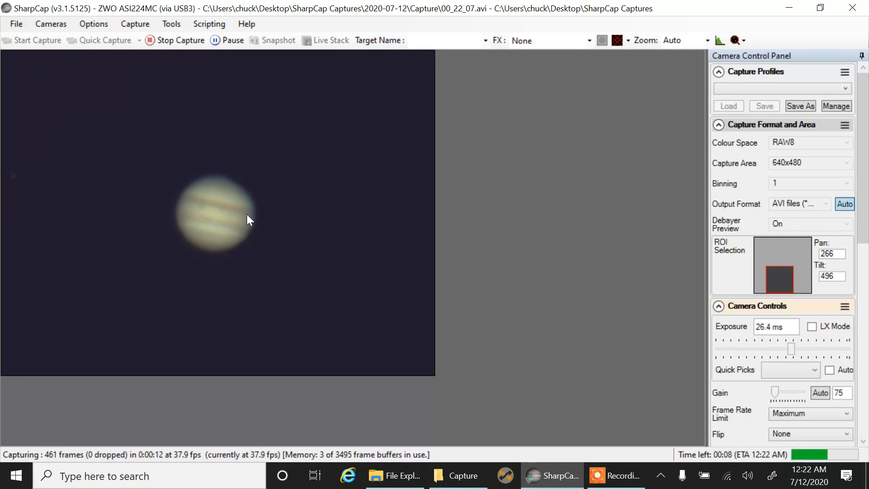
mouse_move(194, 265)
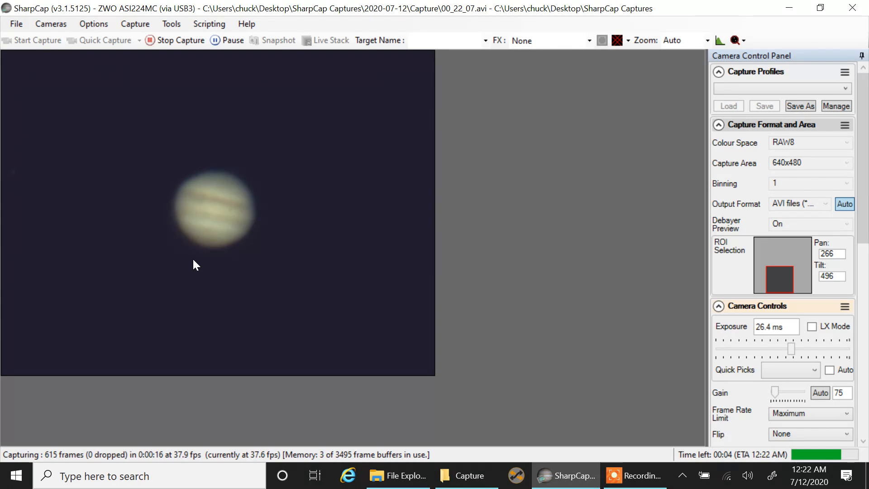
mouse_move(45, 159)
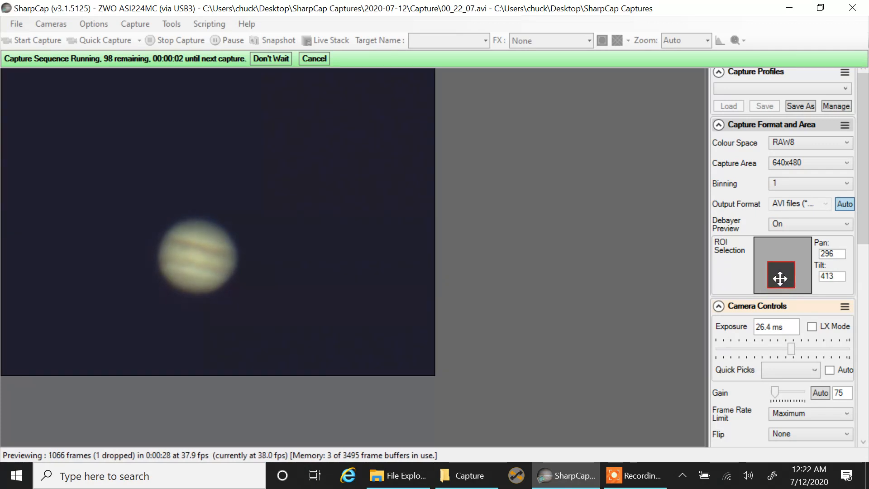
left_click(270, 58)
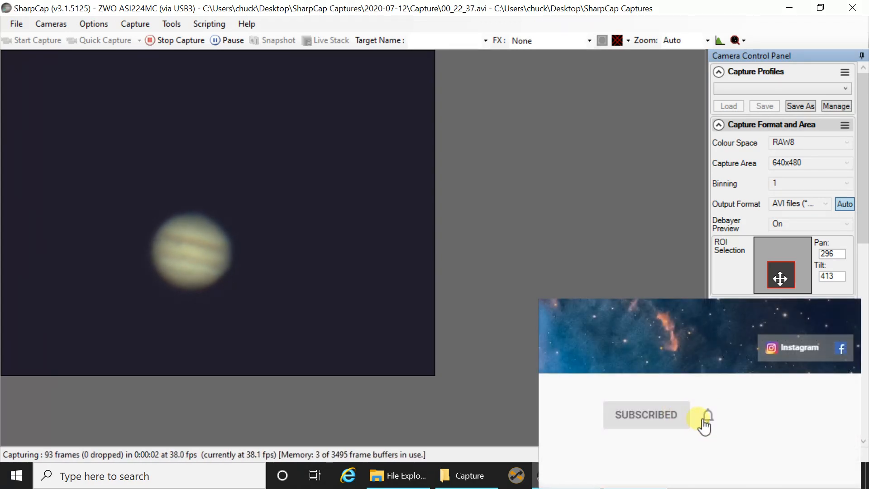
left_click(707, 416)
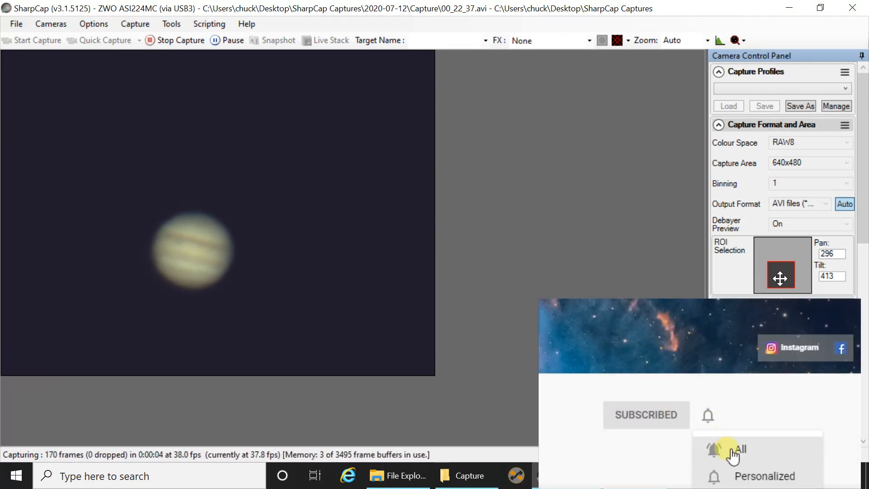
left_click(741, 449)
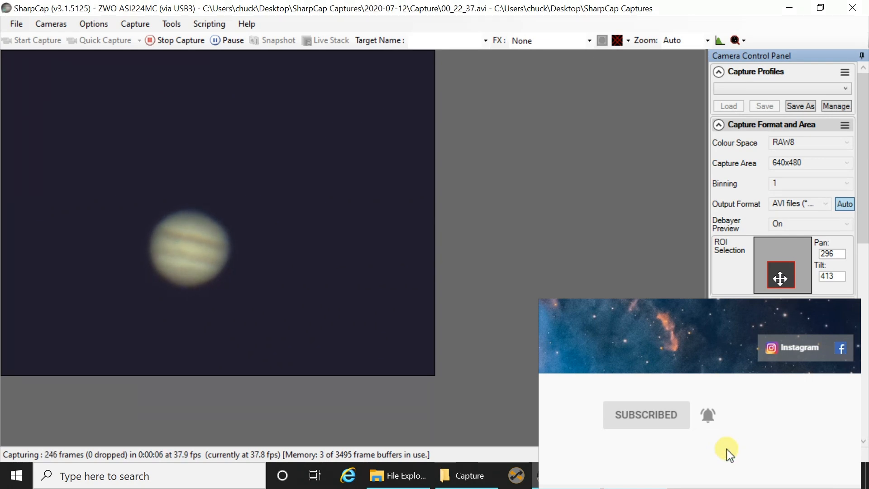